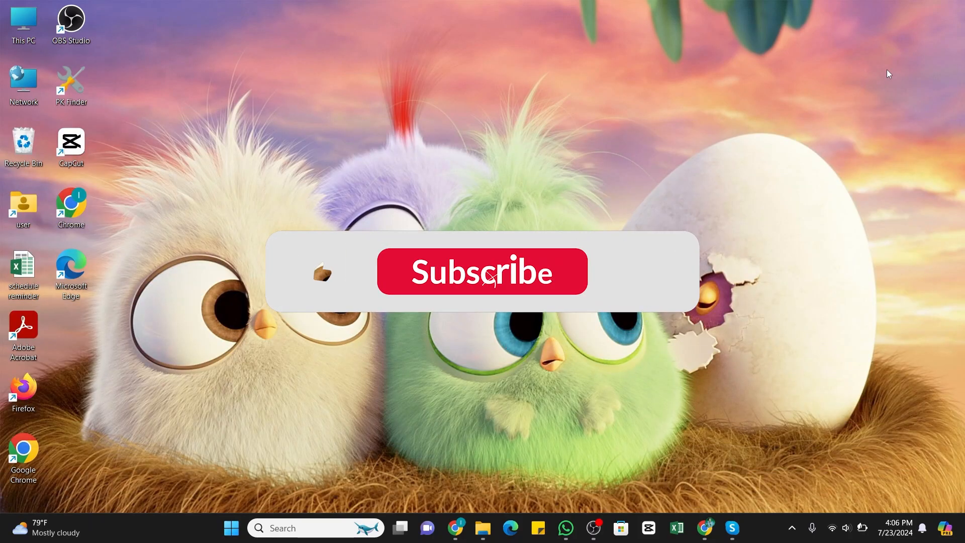
# - Bring up the maximized Skype window showing the earlier Copilot fun-fact conversation
pyautogui.click(487, 274)
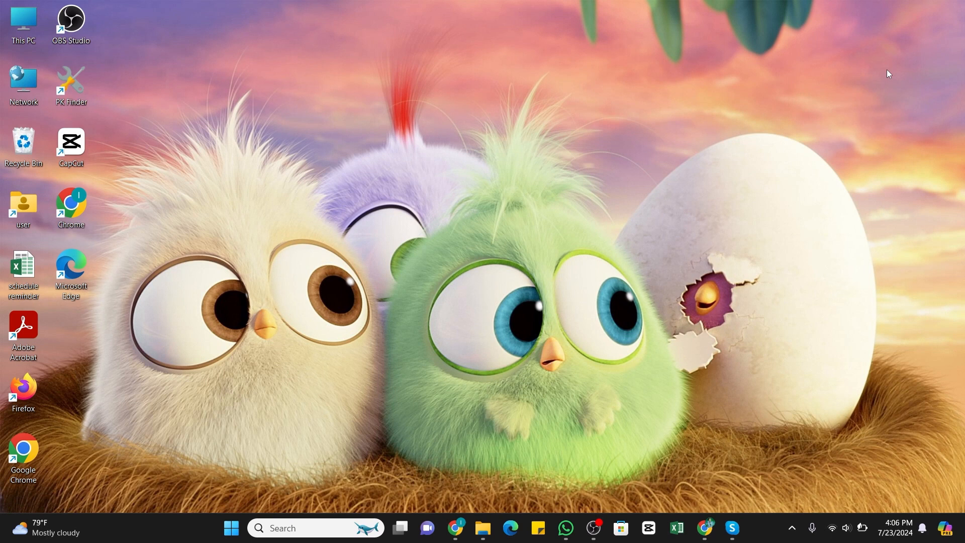
pyautogui.moveTo(728, 527)
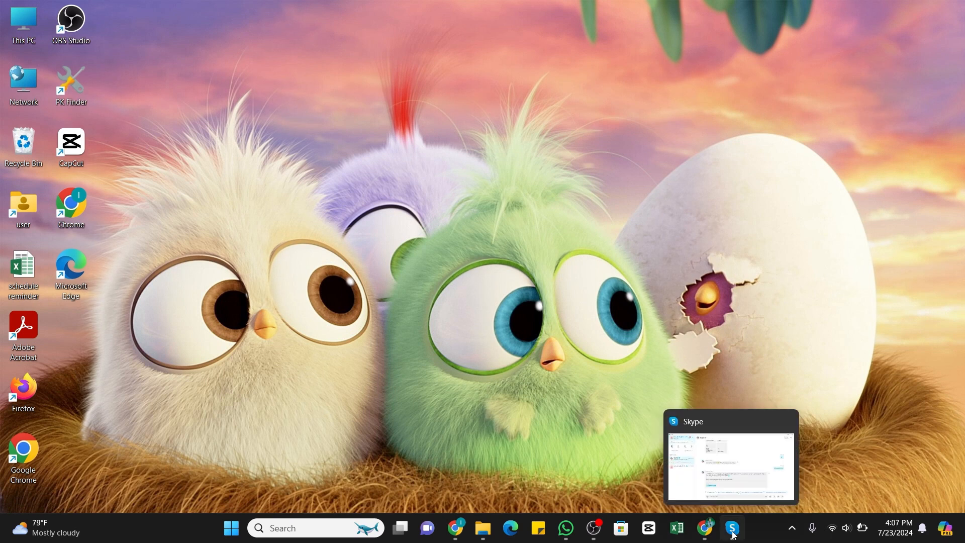
pyautogui.click(732, 527)
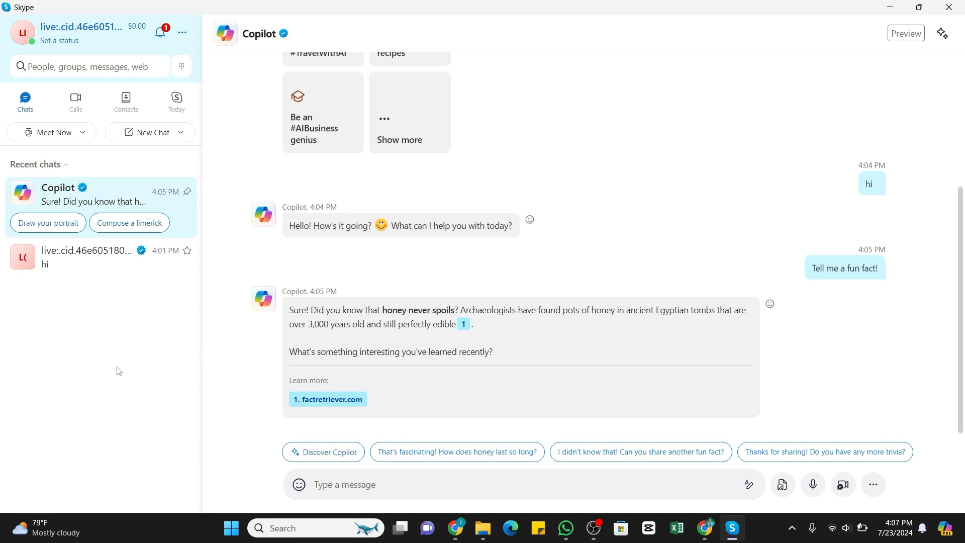
pyautogui.moveTo(19, 95)
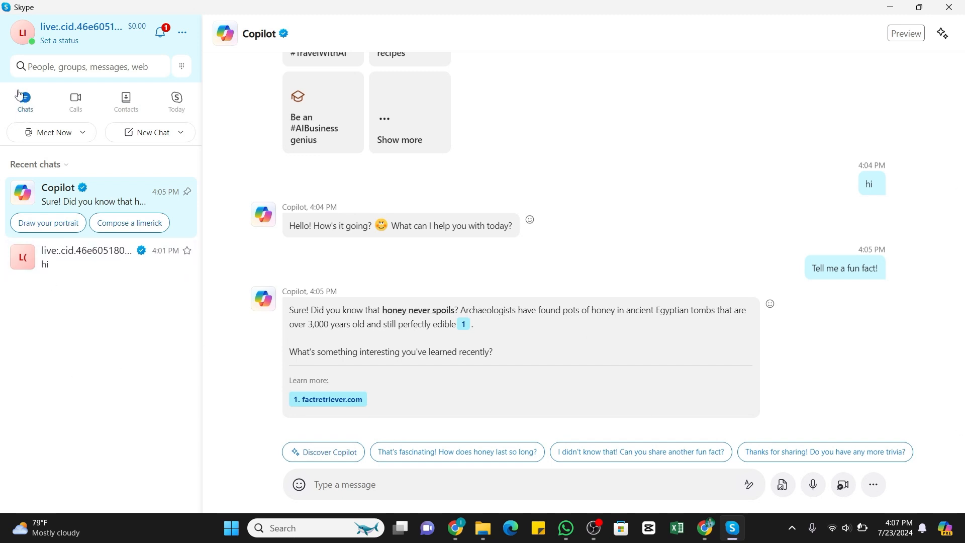
pyautogui.moveTo(24, 97)
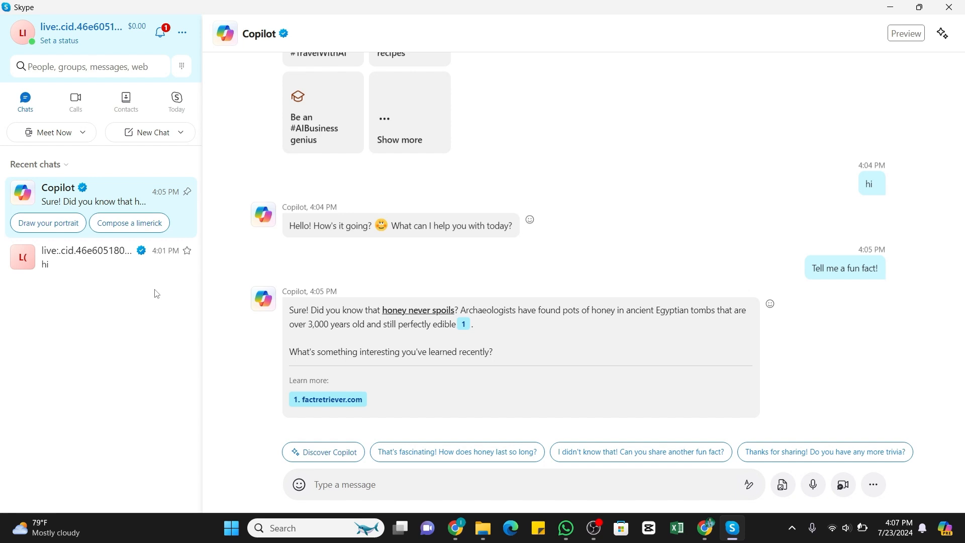
pyautogui.moveTo(165, 207)
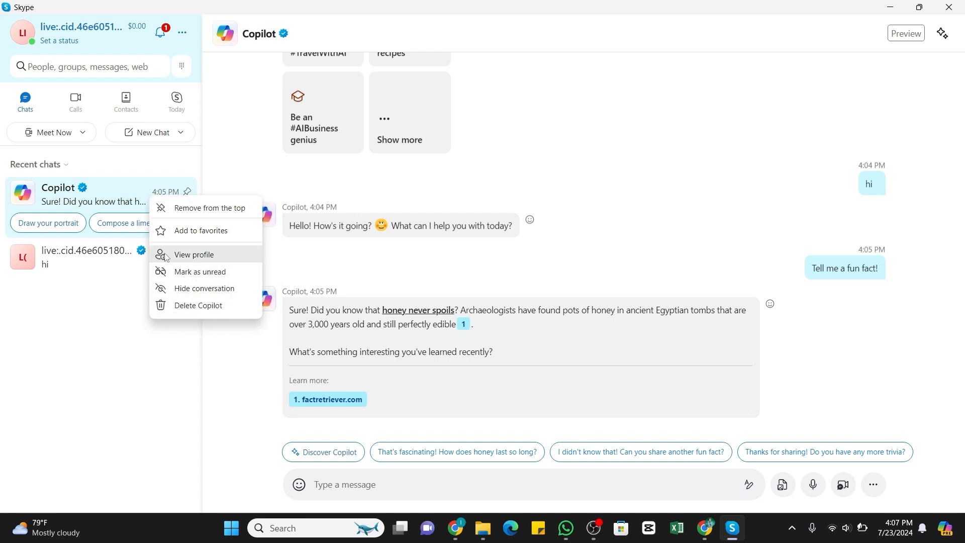
pyautogui.moveTo(185, 305)
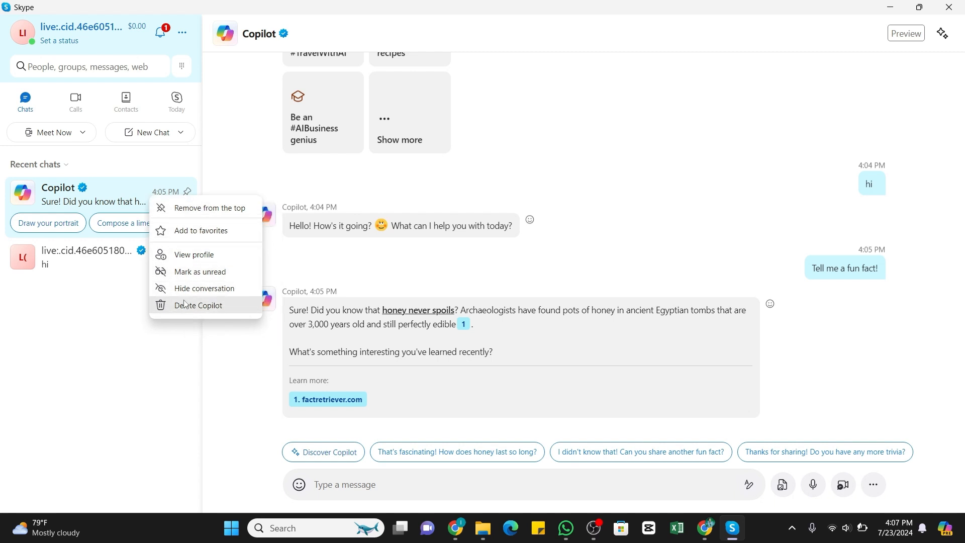
pyautogui.moveTo(203, 296)
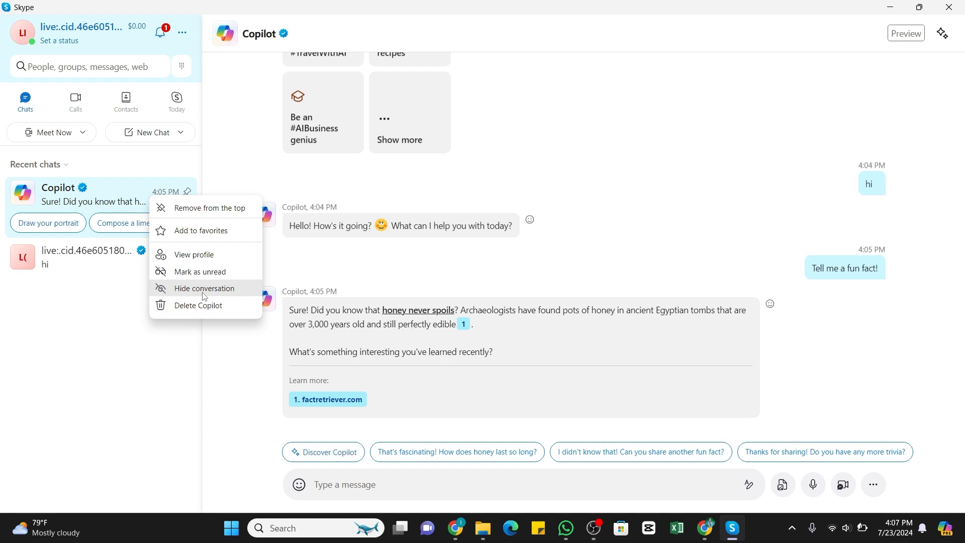
pyautogui.moveTo(184, 328)
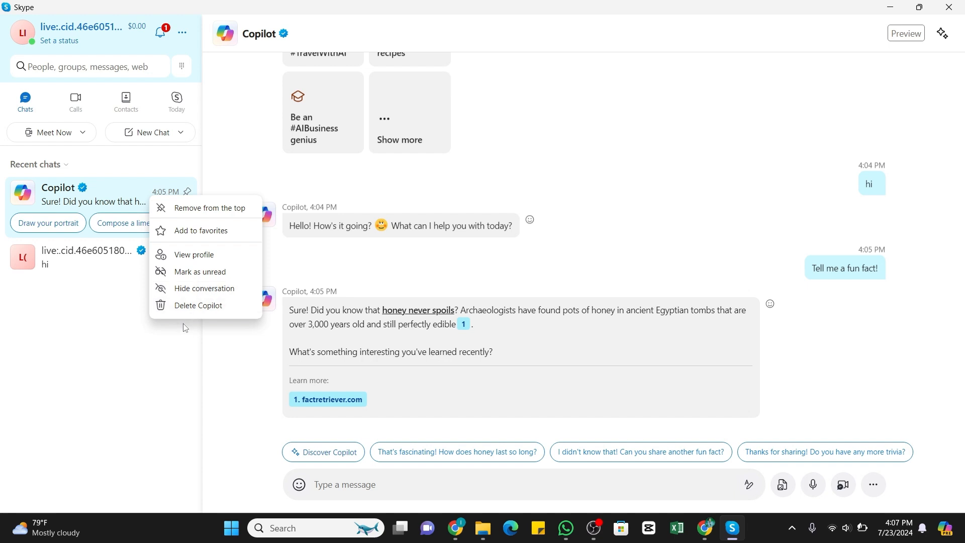
# - Choose Delete Copilot from the Copilot chat's right-click menu in Recent chats
pyautogui.click(197, 306)
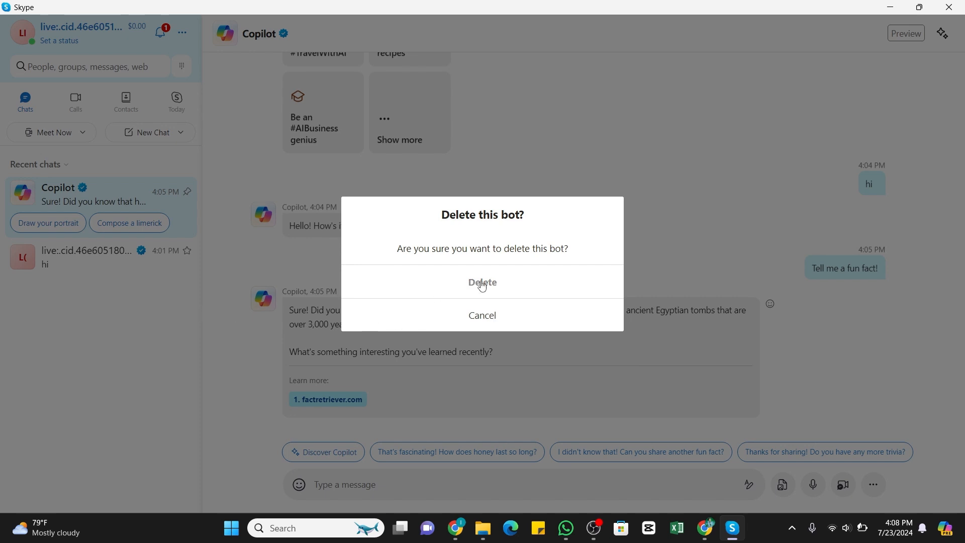
# - Confirm the 'Delete this bot?' dialog so Copilot disappears from recent chats
pyautogui.click(482, 282)
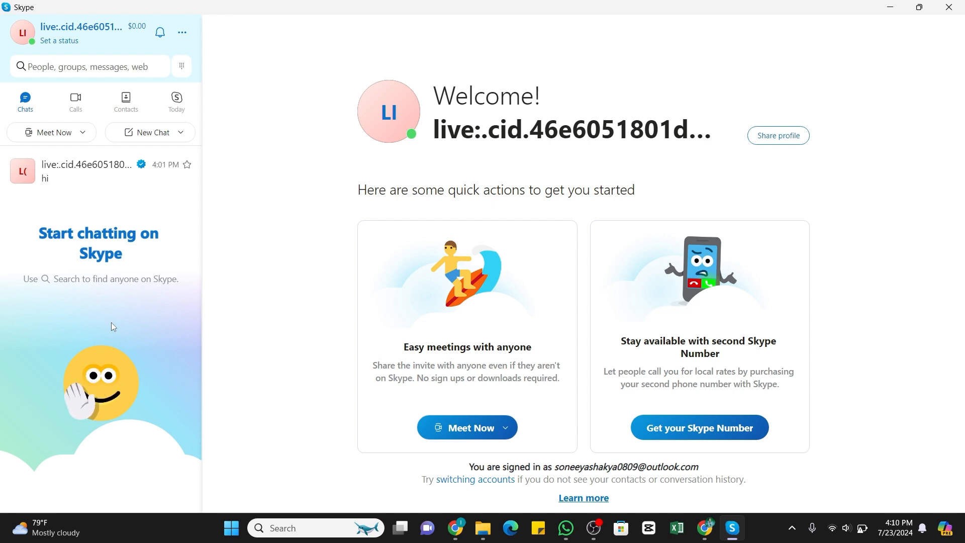
pyautogui.moveTo(143, 132)
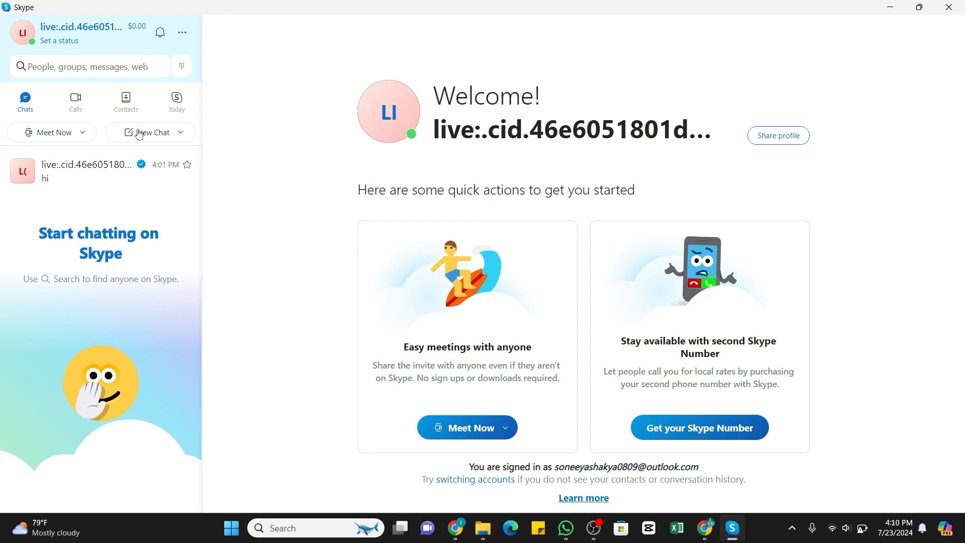
# - Start a New Chat, search 'co' and pick Copilot to open an empty conversation
pyautogui.click(150, 133)
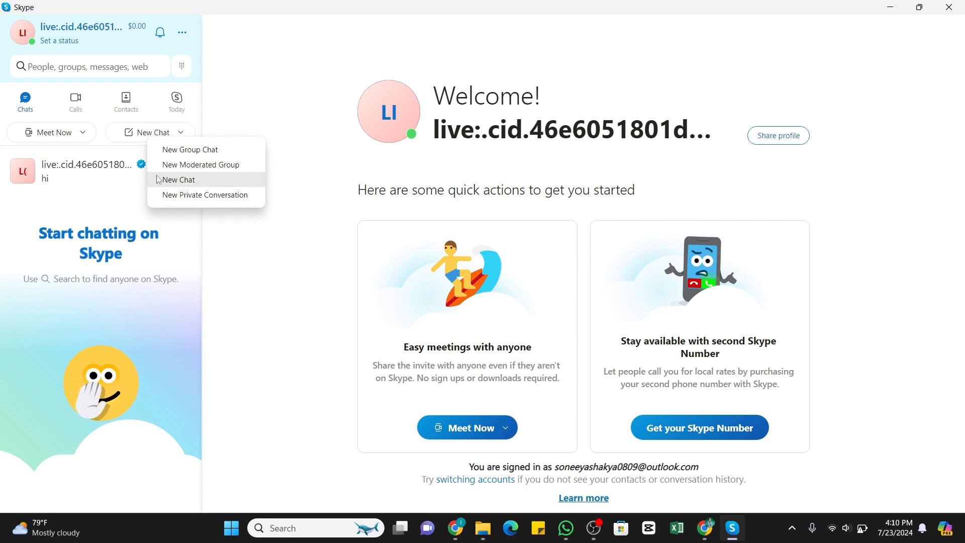
pyautogui.click(178, 180)
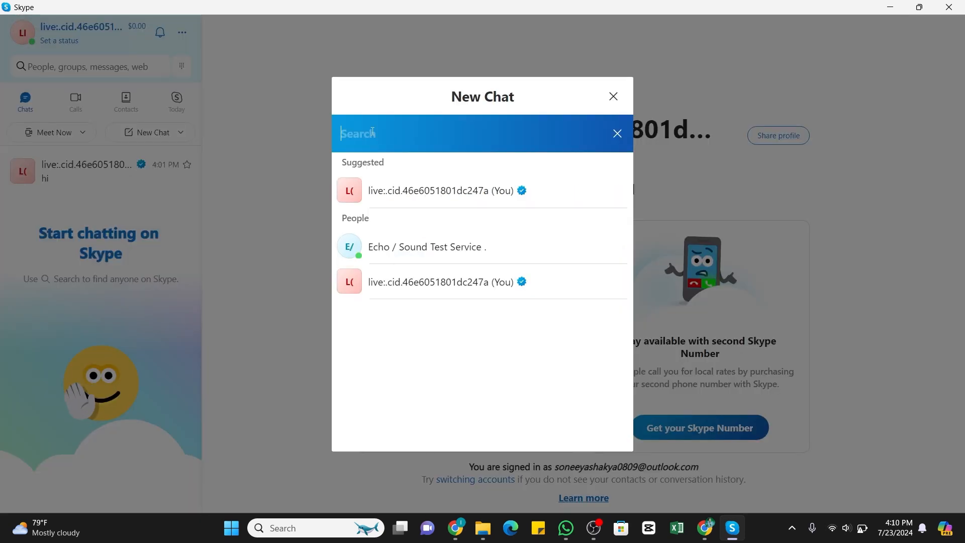
pyautogui.write('co')
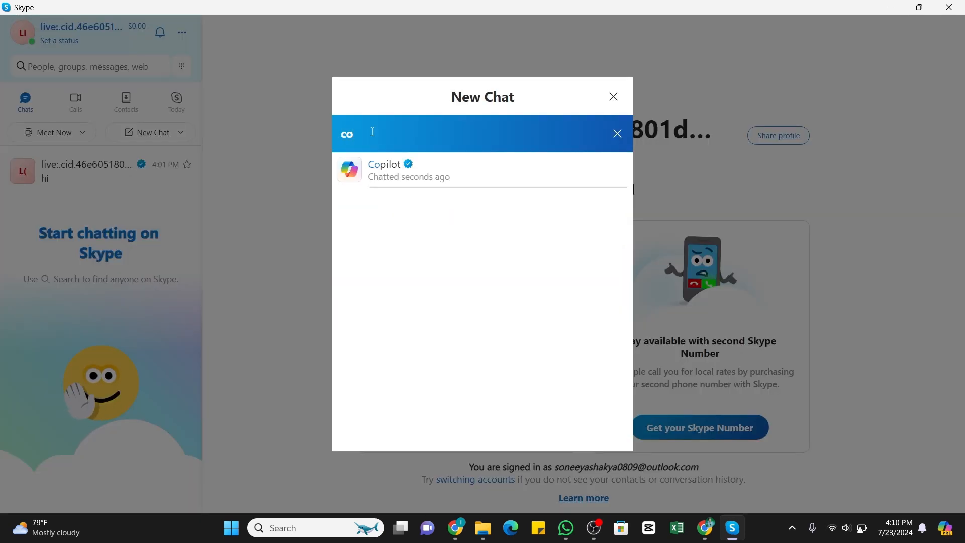
pyautogui.moveTo(408, 165)
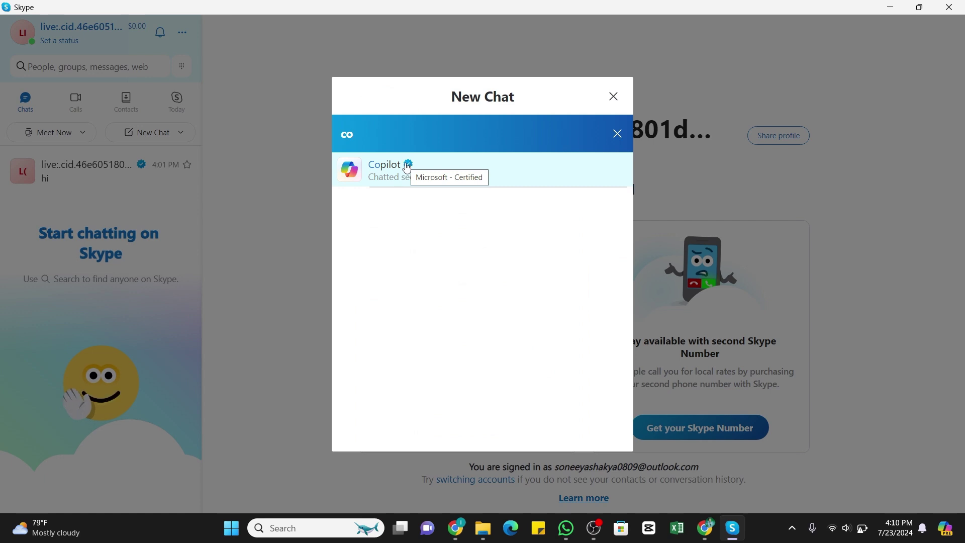
pyautogui.click(384, 169)
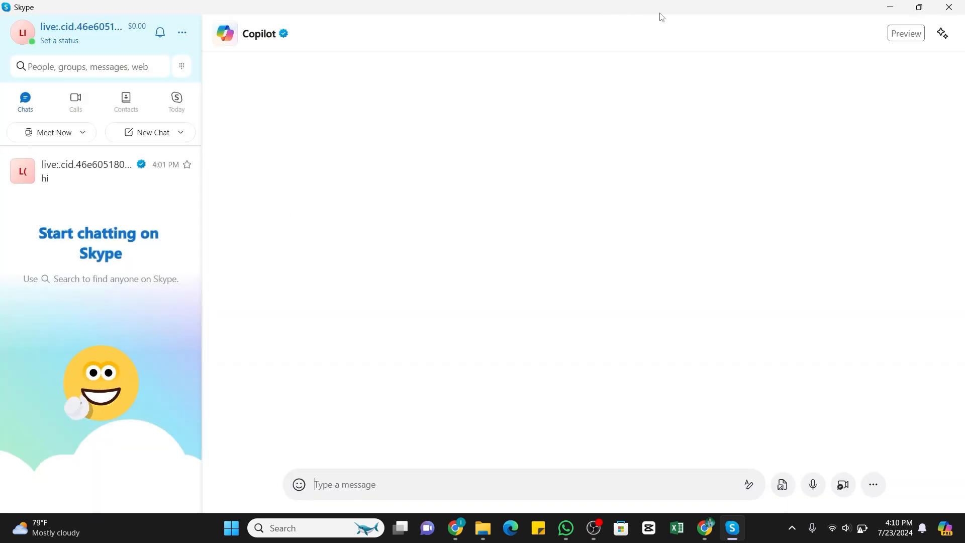
# - Send the message 'hi' to Copilot in the new conversation
pyautogui.write('hi')
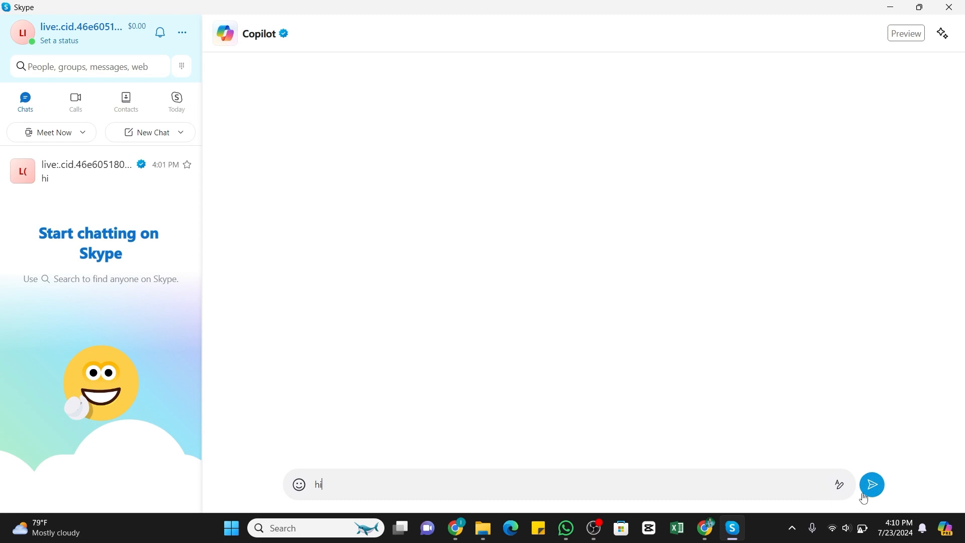
pyautogui.click(871, 483)
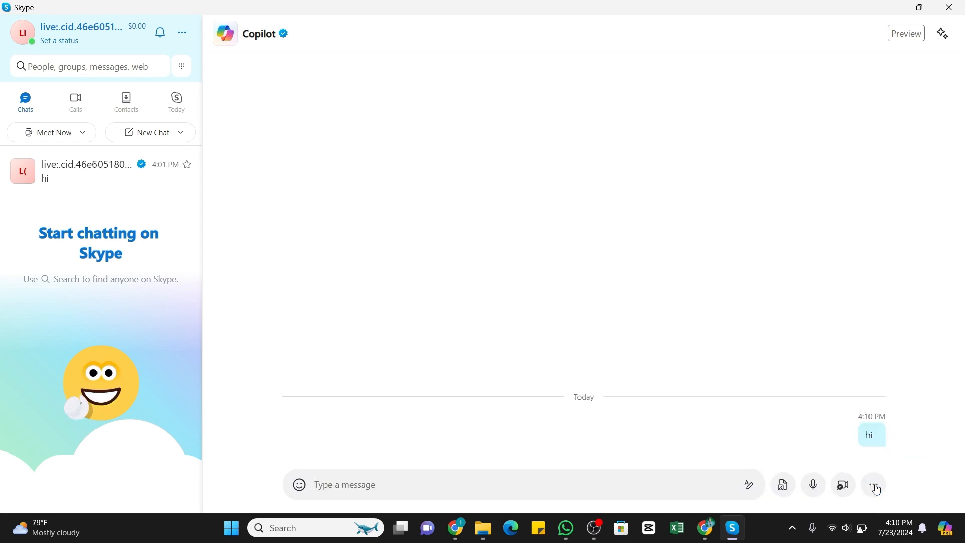